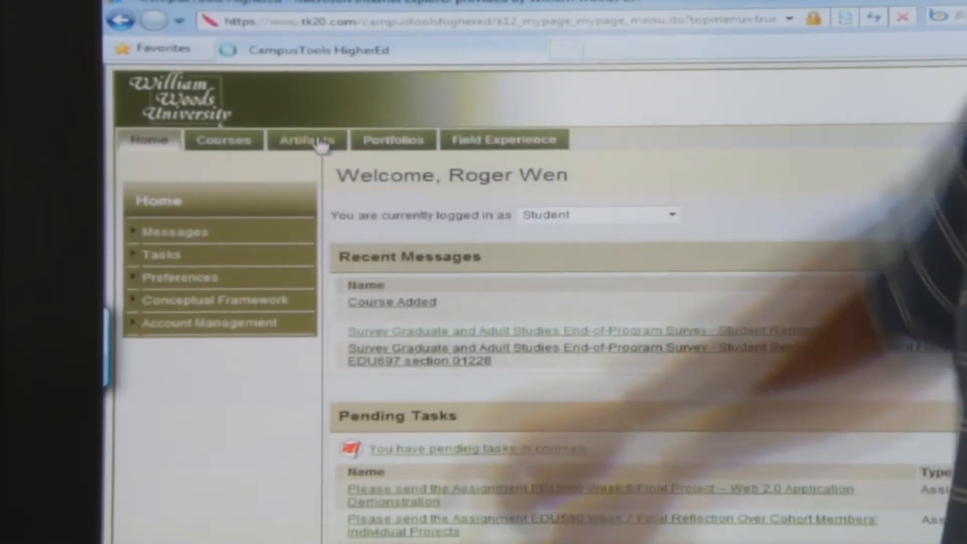
- Open the Artifact Wizard from the Artifacts area
click(307, 141)
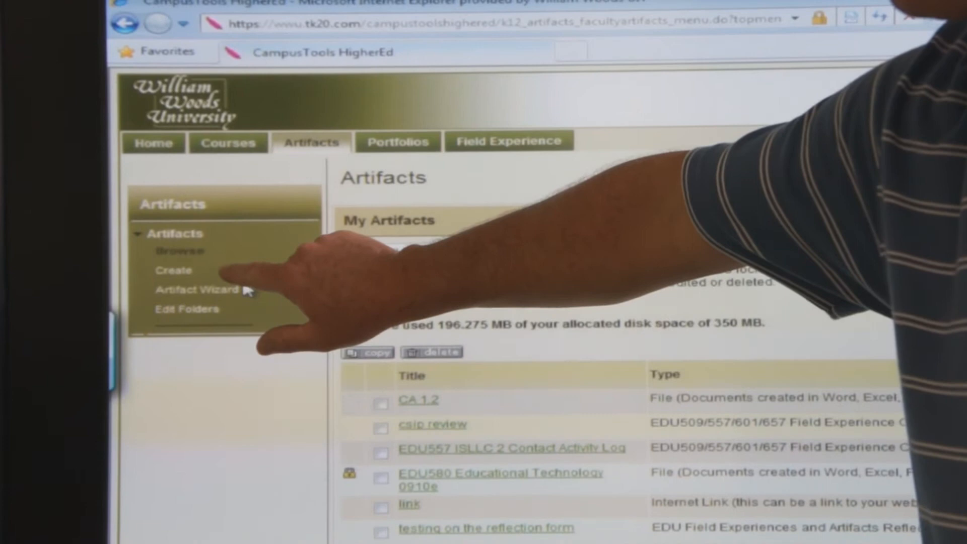
click(197, 290)
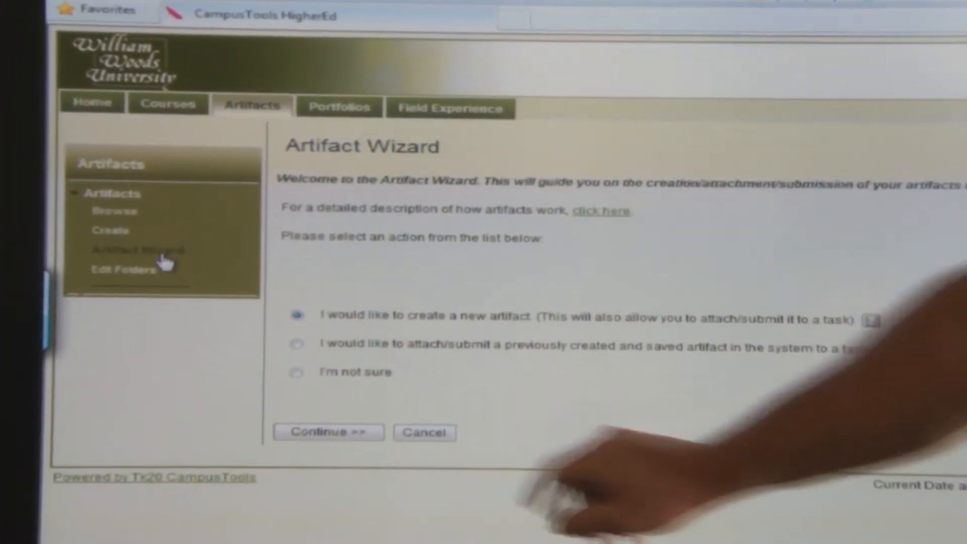
- Continue to the Create a New Artifact page
click(327, 431)
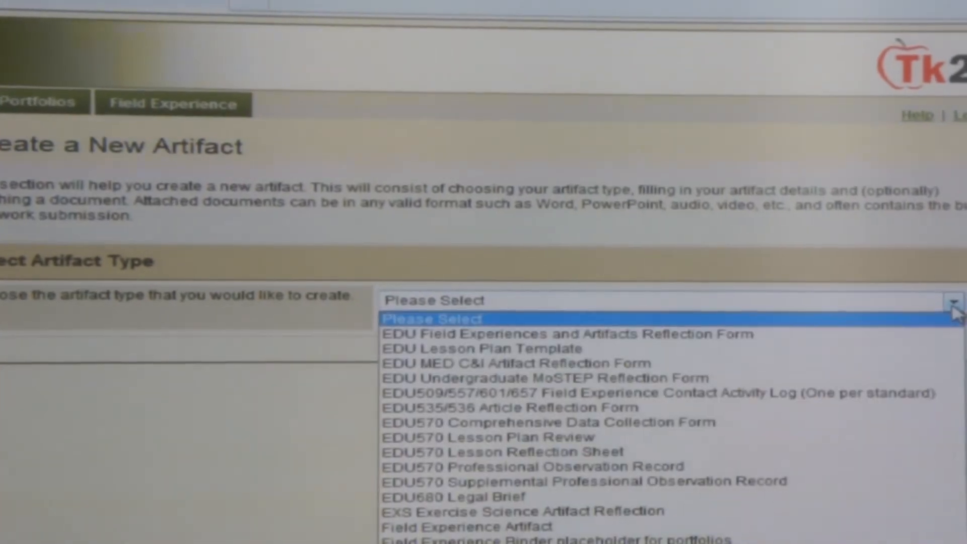
mouse_move(676, 321)
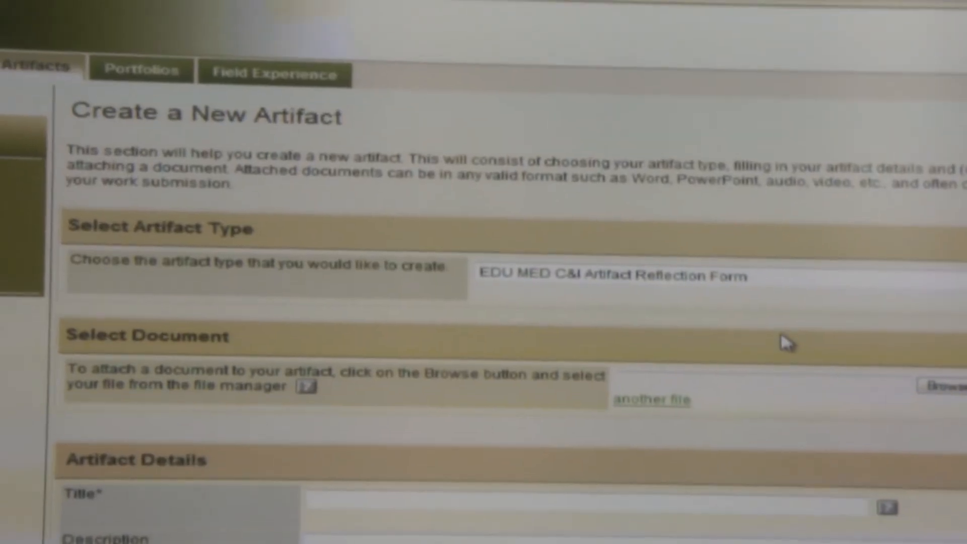
- Enter 'standard 1' as the artifact title under Artifact Details
scroll(down, 3)
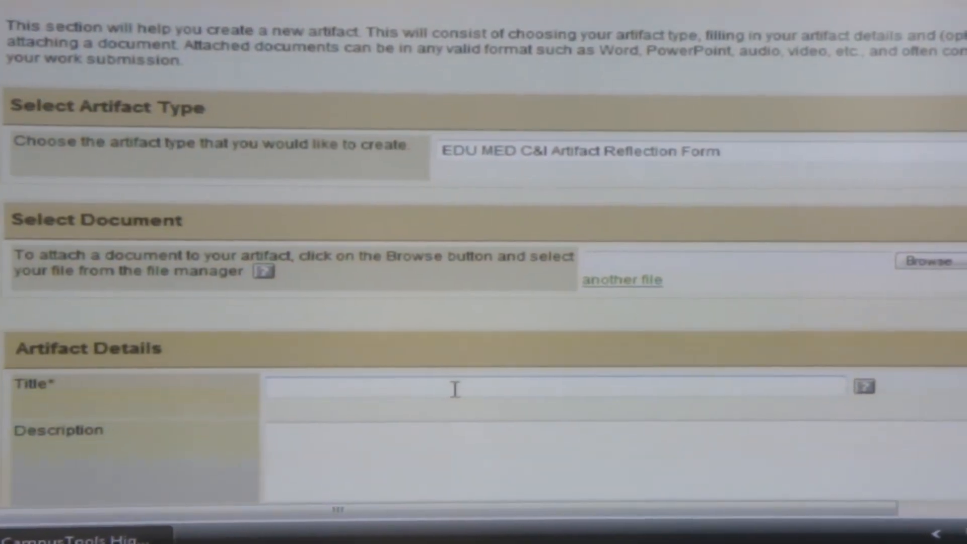
scroll(down, 3)
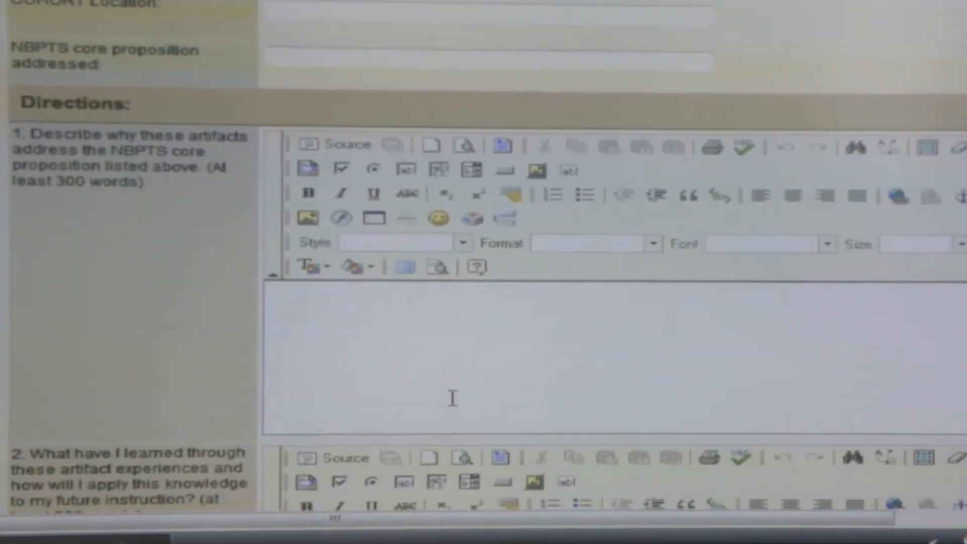
scroll(up, 3)
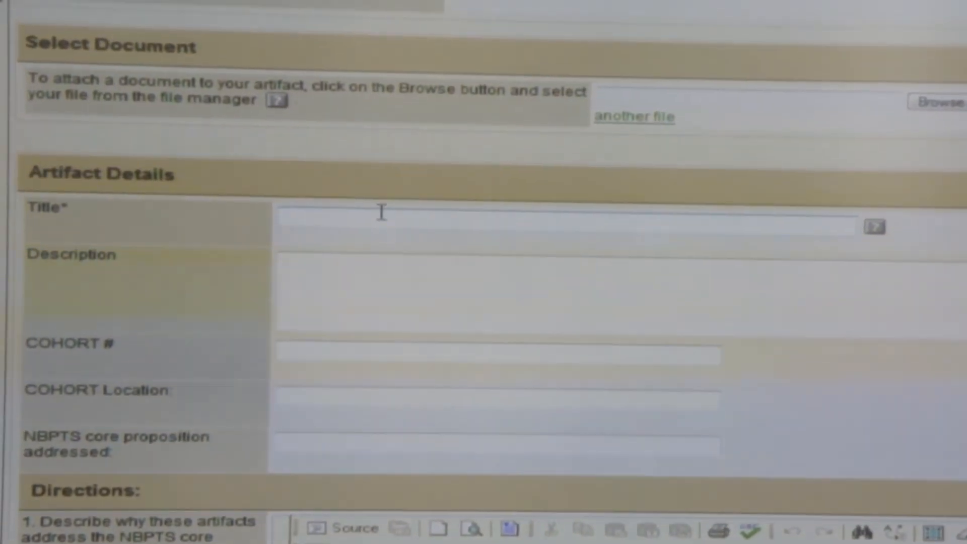
text(standard)
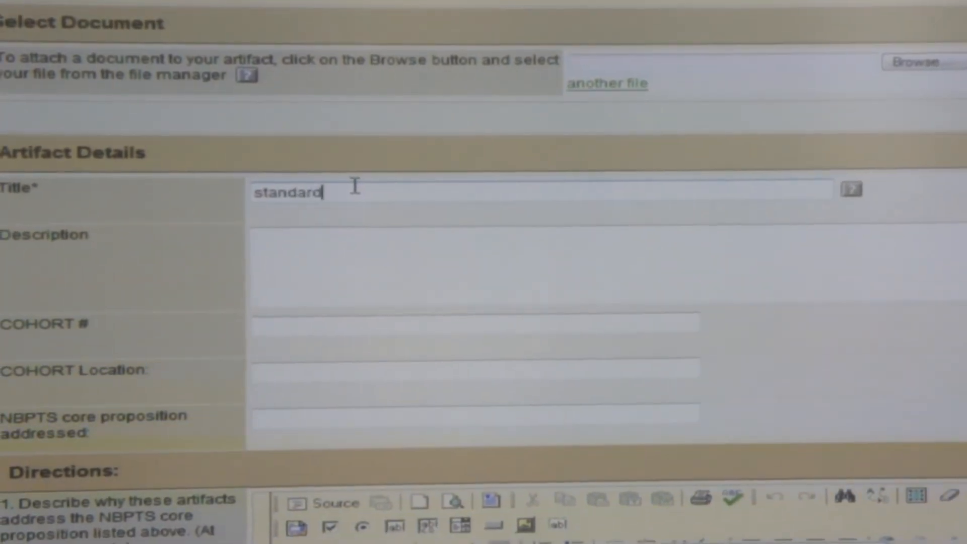
text(1)
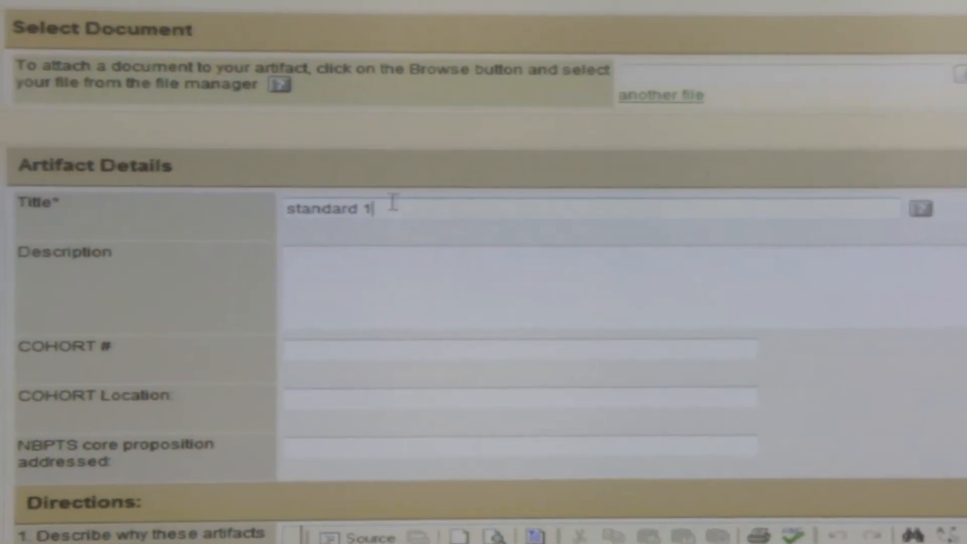
- Scroll past the Directions editors to the Cancel, Save, Back and Next buttons
scroll(down, 3)
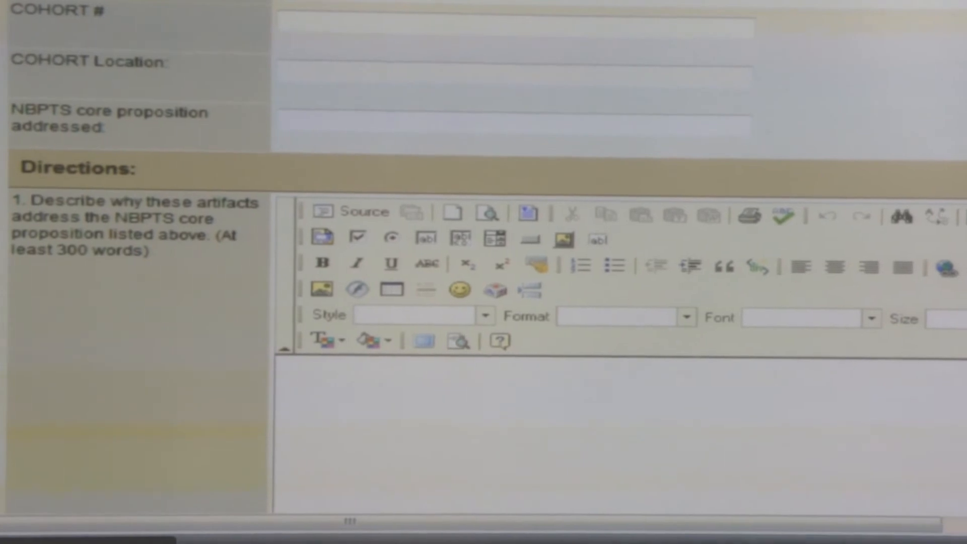
scroll(down, 3)
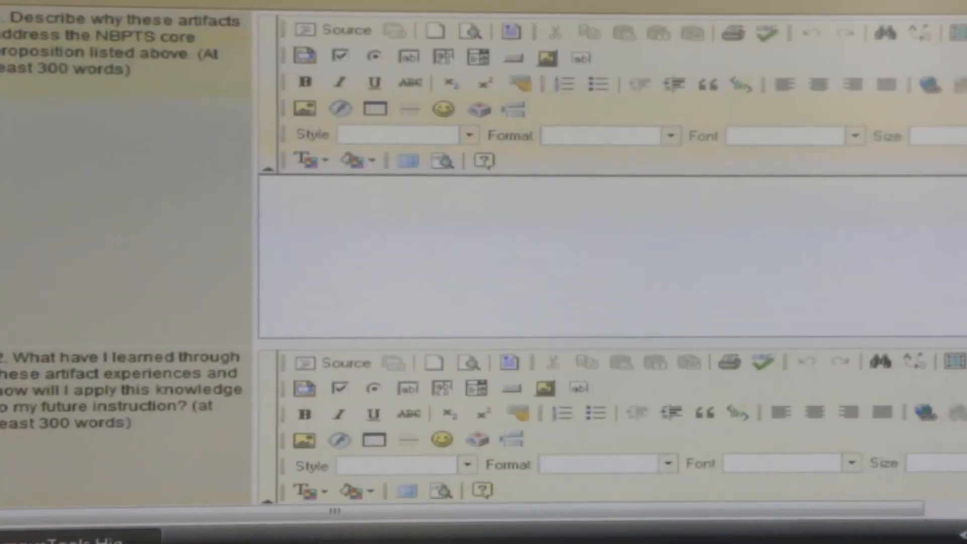
scroll(down, 3)
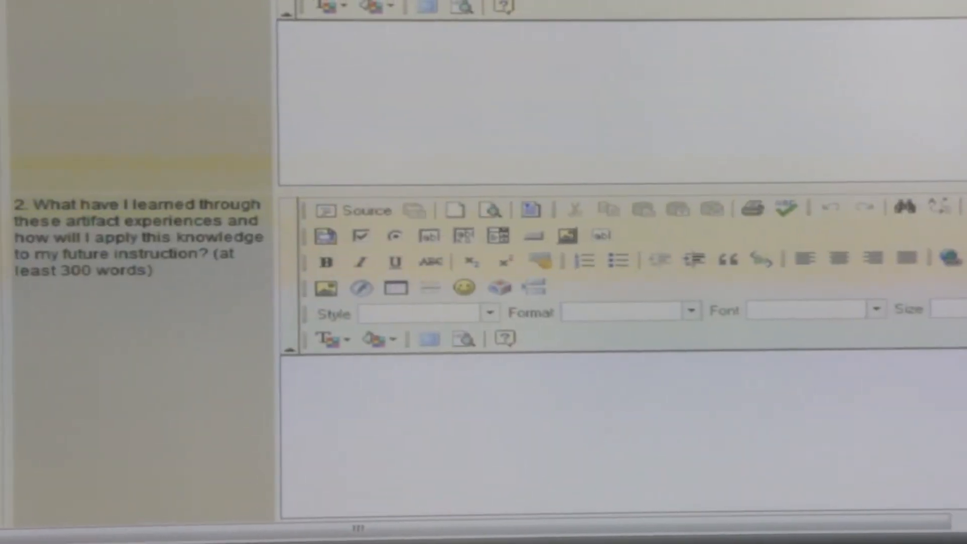
scroll(down, 3)
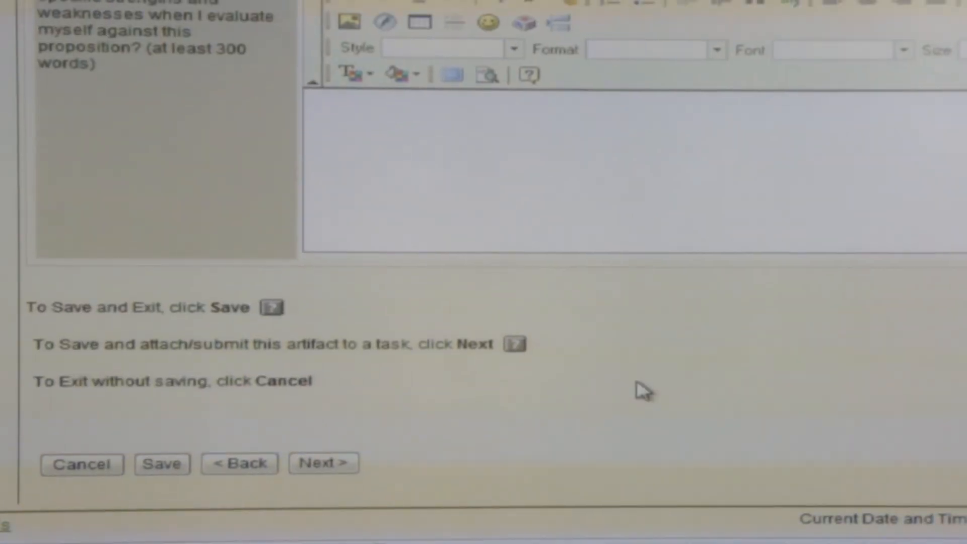